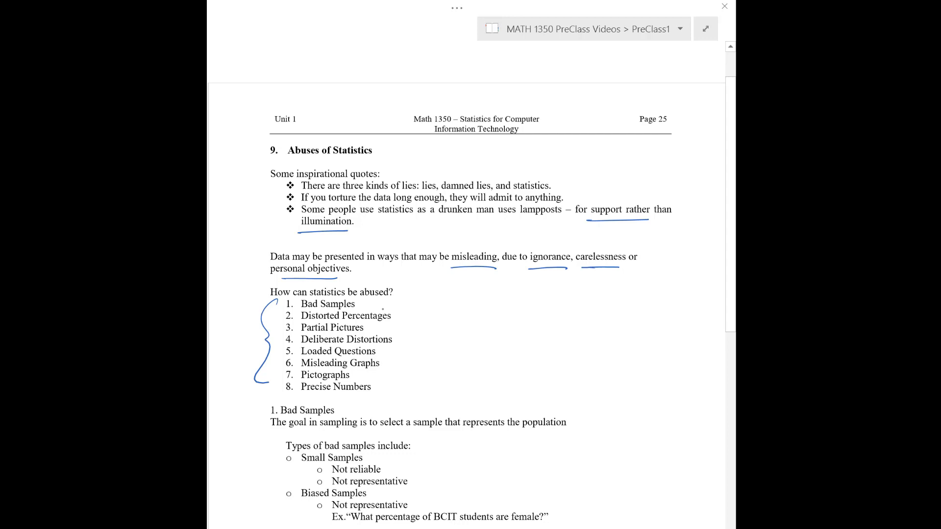
pyautogui.moveTo(394, 365)
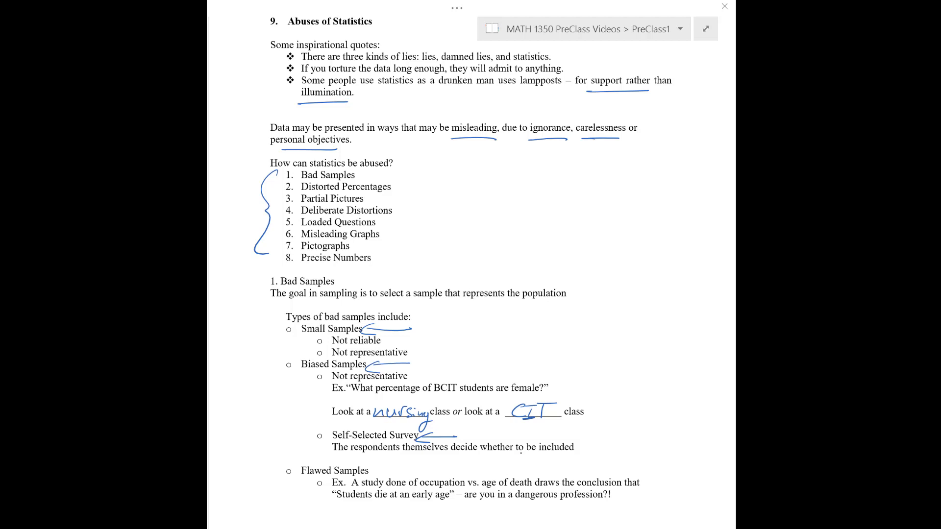
# Step: Draw a blue ink arrow beside 'Flawed Samples', scrolling down to it and back up
pyautogui.scroll(-3)
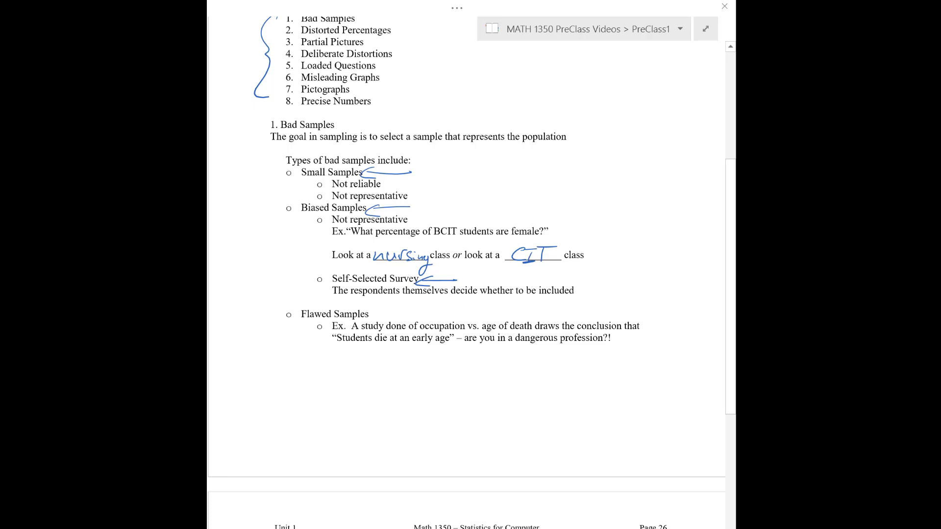
pyautogui.scroll(-3)
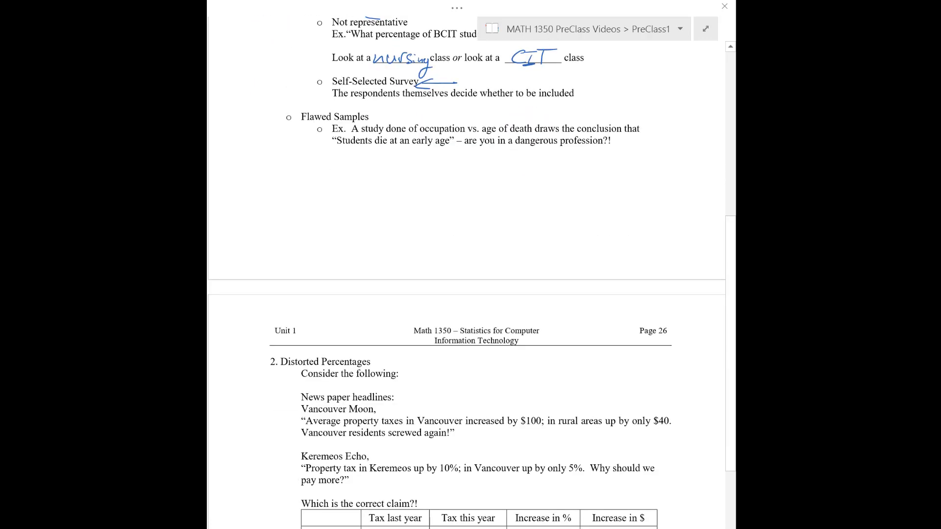
pyautogui.scroll(3)
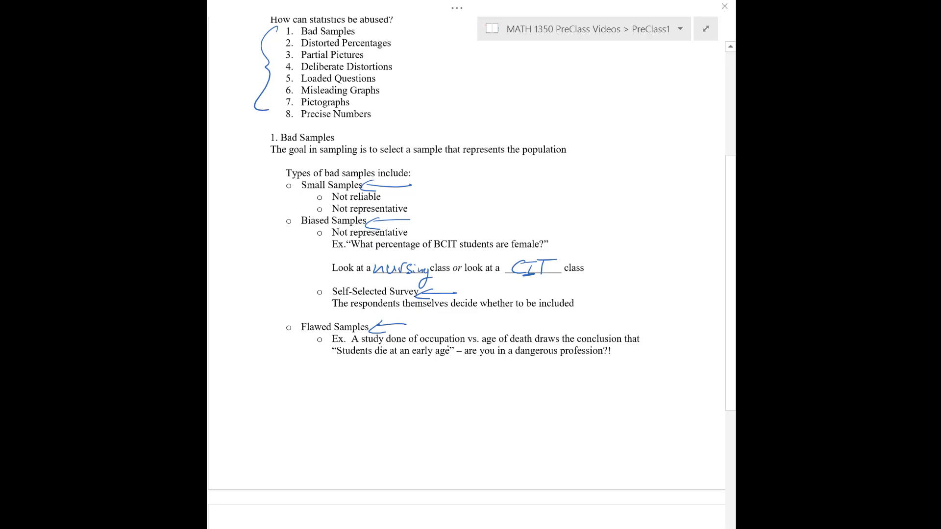
# Step: Handwrite $100 for Vancouver and $40 for Keremeos in the Increase in $ column
pyautogui.scroll(-3)
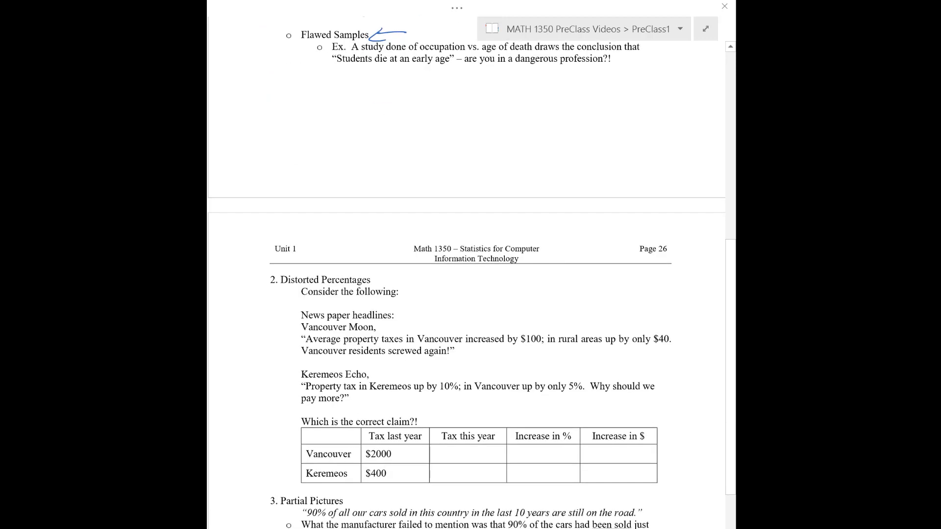
pyautogui.scroll(-3)
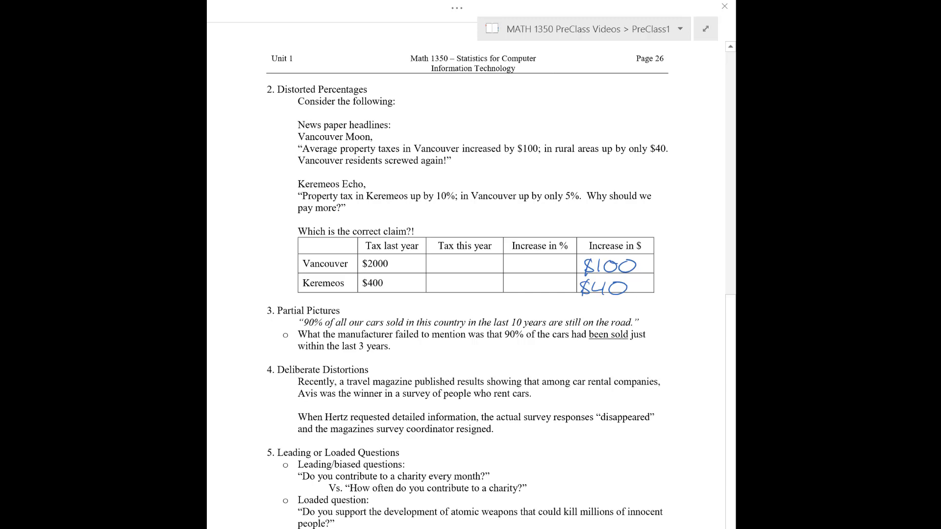
# Step: Write $2100 and $440 under Tax this year and 5% and 10% under Increase in %
pyautogui.click(436, 264)
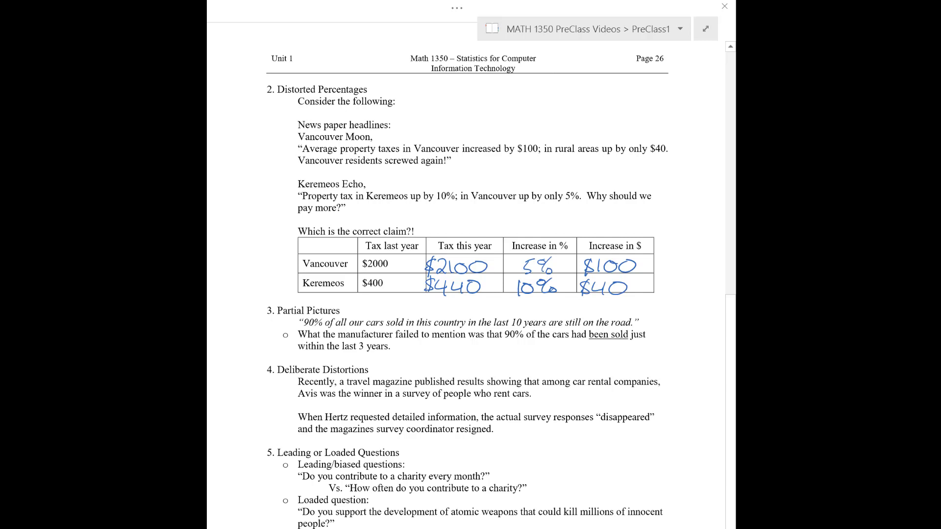
# Step: Finish the tax table entries, erase the stray underline, and bring Partial Pictures into view
pyautogui.scroll(-3)
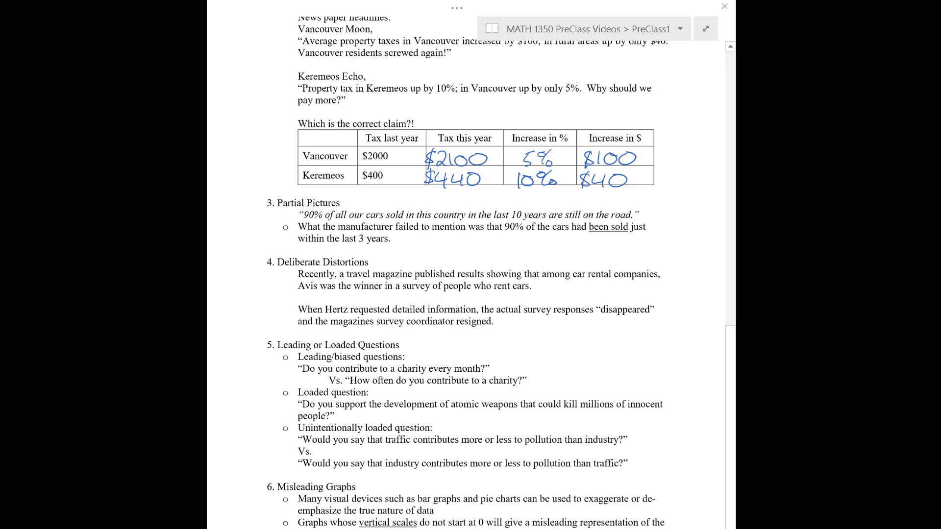
pyautogui.moveTo(466, 254)
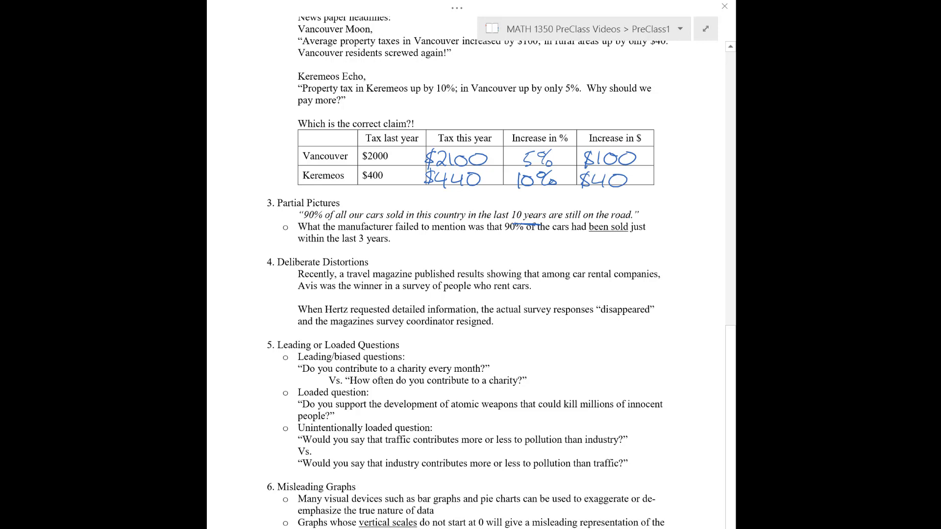
pyautogui.scroll(-3)
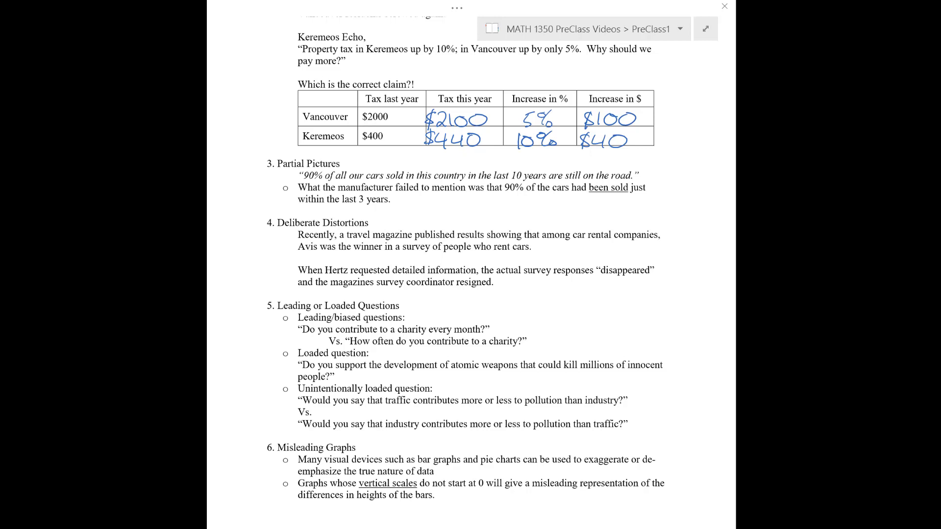
# Step: Write 'more likely to get a true response' with an arrow and strike the atomic-weapons phrase
pyautogui.scroll(-3)
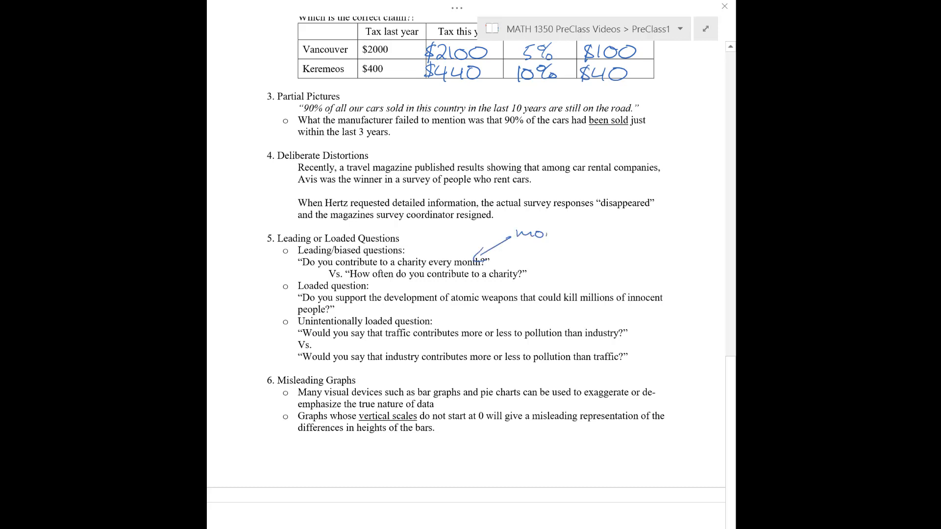
pyautogui.write('more likely to get')
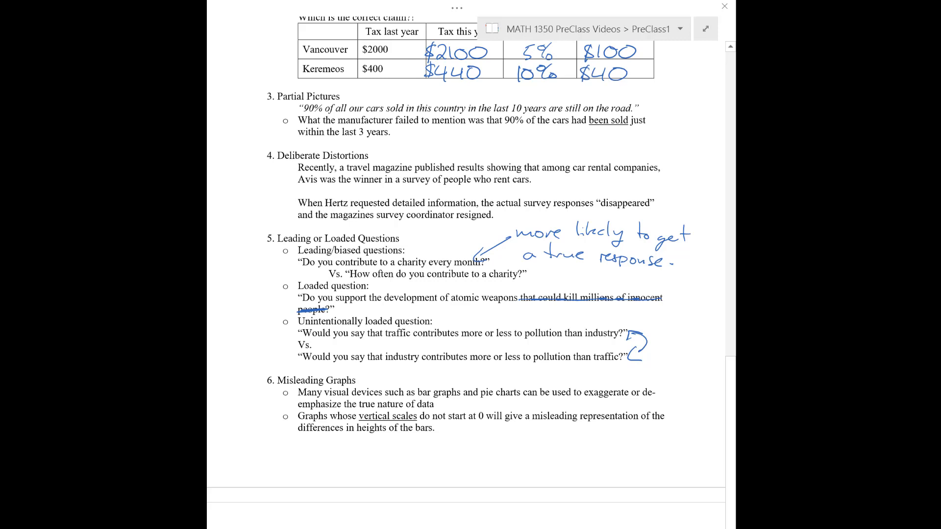
# Step: Circle 'vertical scales do not start at 0' and move down to the page 27 tax chart
pyautogui.scroll(-3)
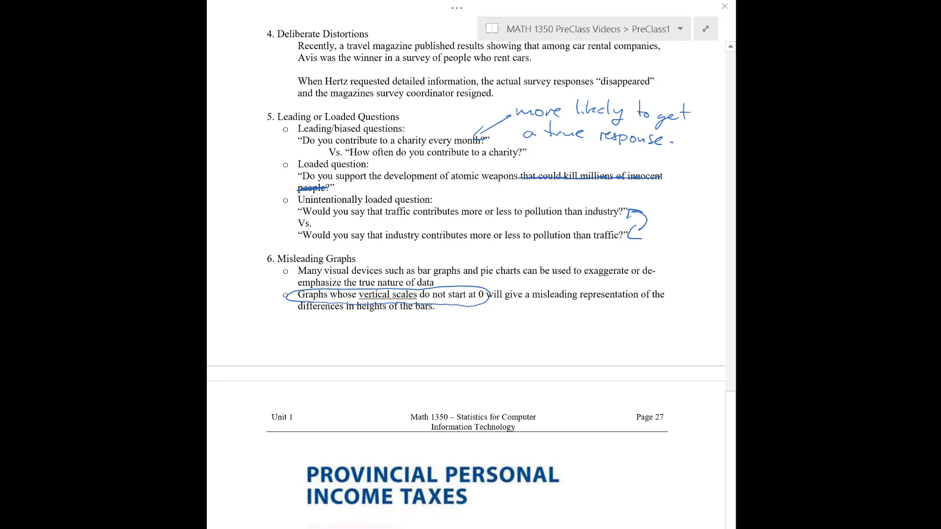
pyautogui.scroll(-3)
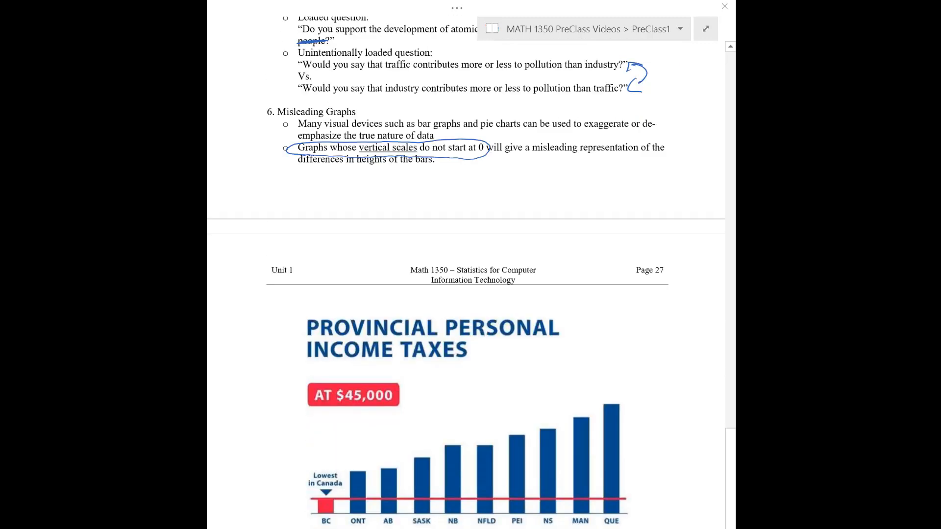
# Step: Note 'Quebec is paying 6 times income tax?', a '$5?' bracket and 'Doesn't start @ zero' on the chart
pyautogui.scroll(-3)
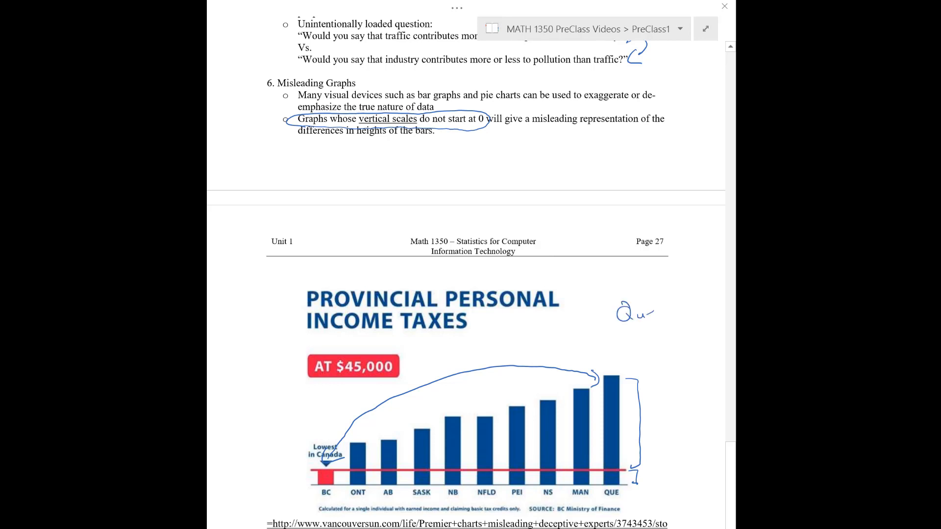
pyautogui.write('Quebec is')
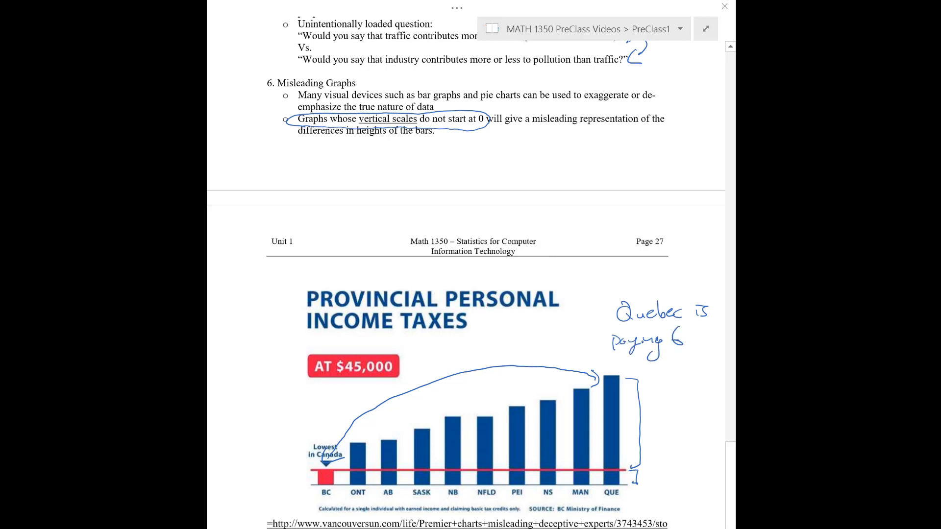
pyautogui.write('times income tax?')
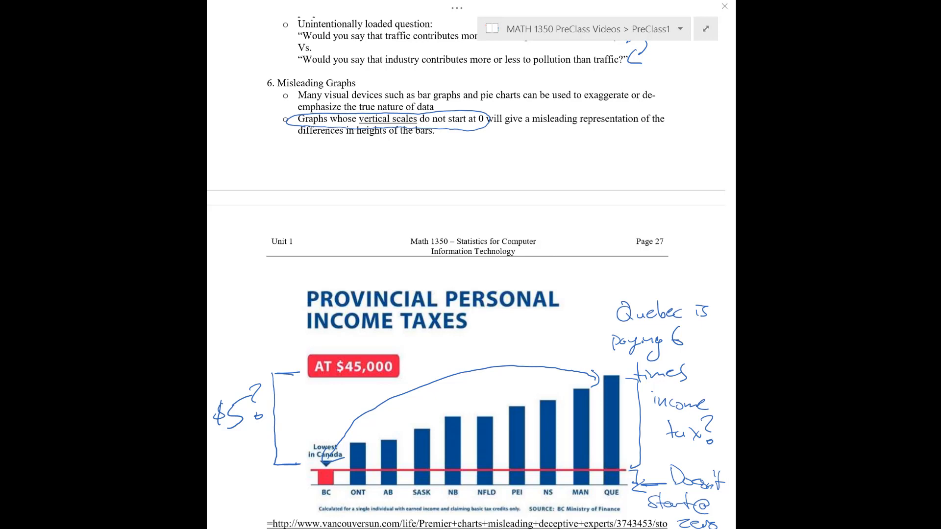
pyautogui.scroll(-3)
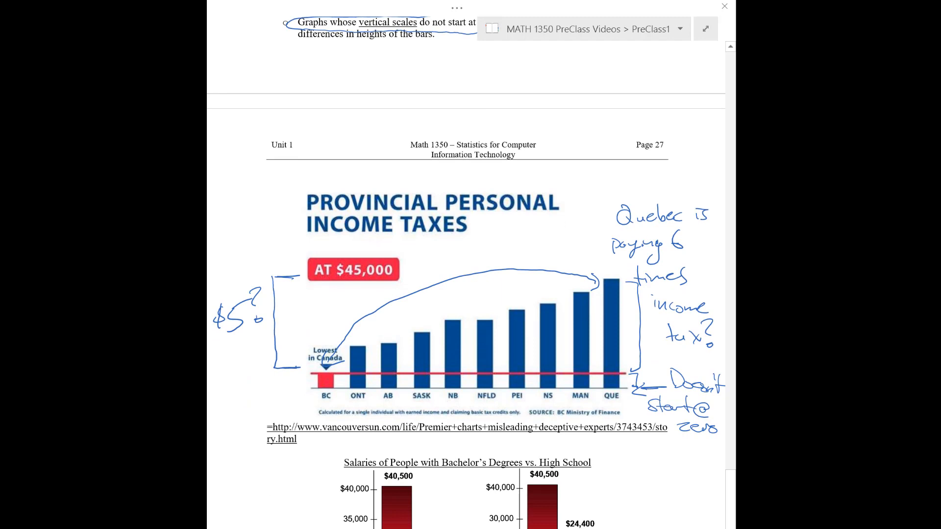
# Step: Bracket both salaries charts with 'huge difference', note the dollar gap, circle the 20,000 and 0 starts
pyautogui.scroll(3)
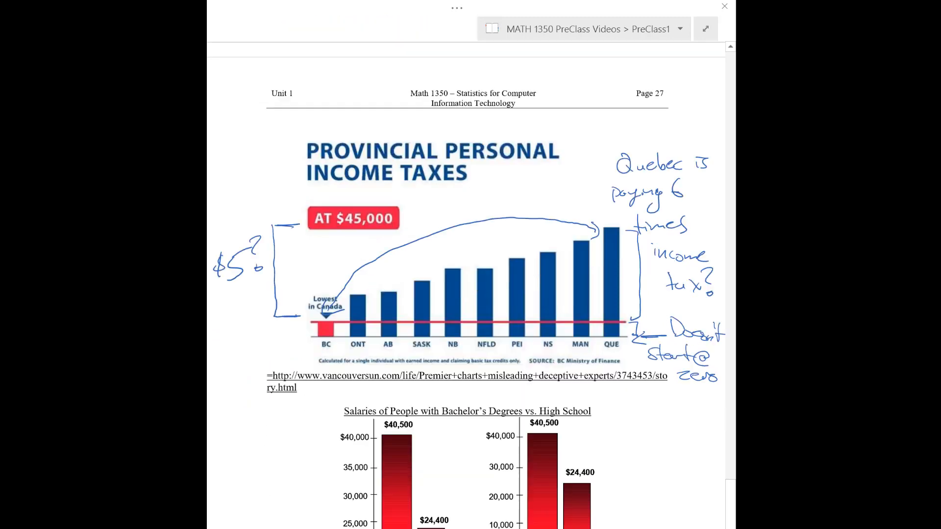
pyautogui.scroll(3)
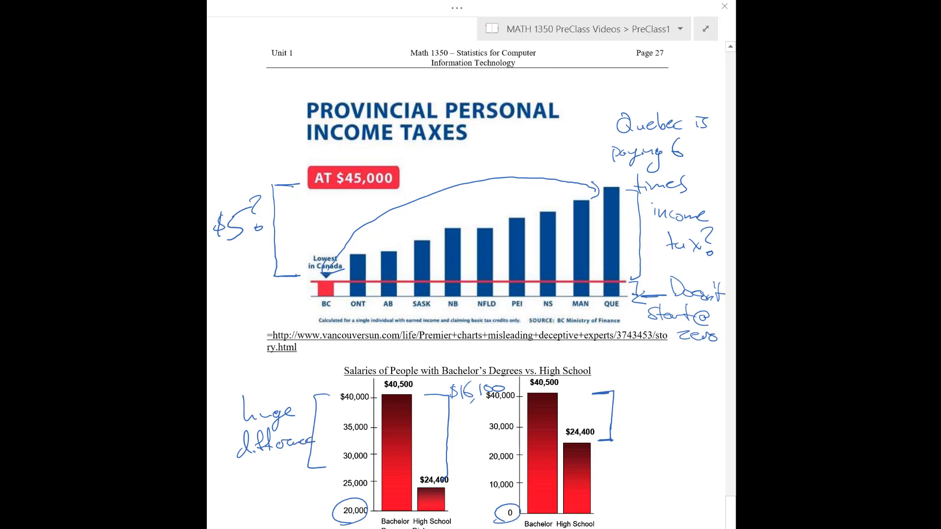
# Step: Draw arrows to both money cubes in Pictographs and begin the note 'doubled the'
pyautogui.scroll(-3)
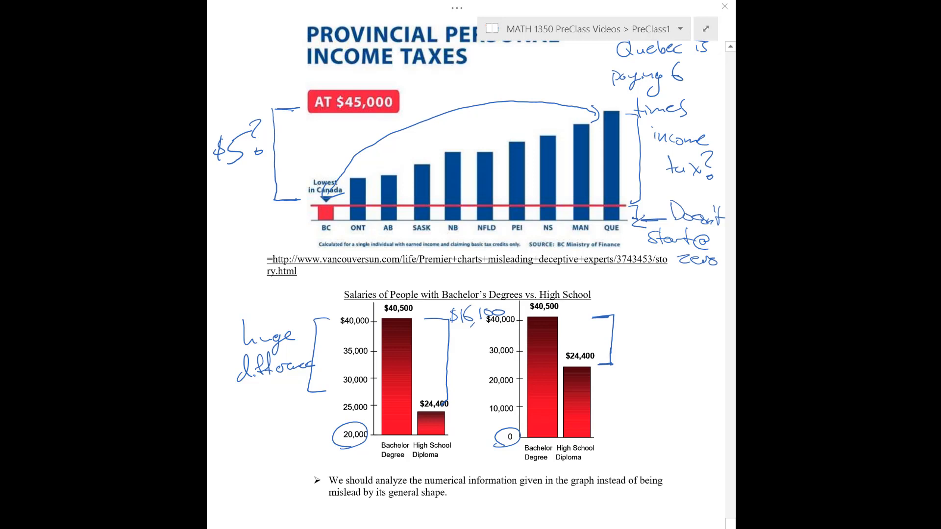
pyautogui.scroll(-3)
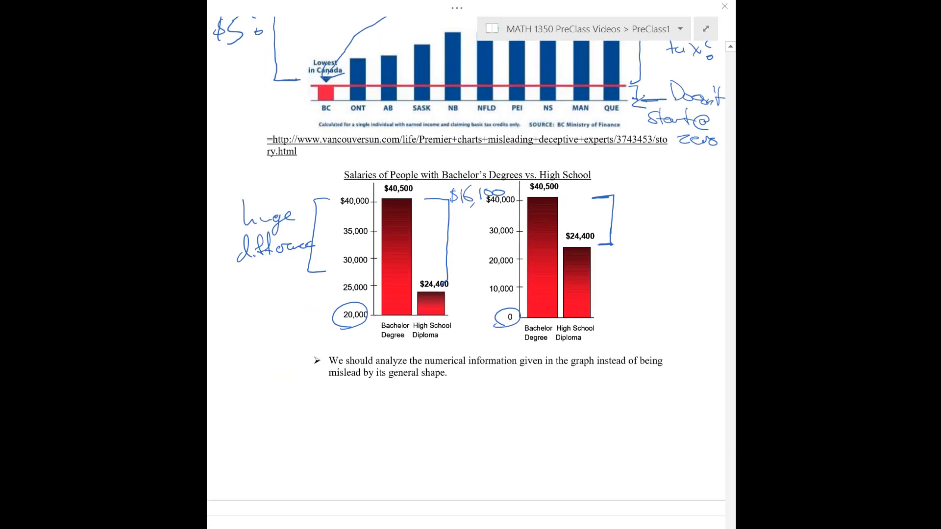
pyautogui.scroll(-3)
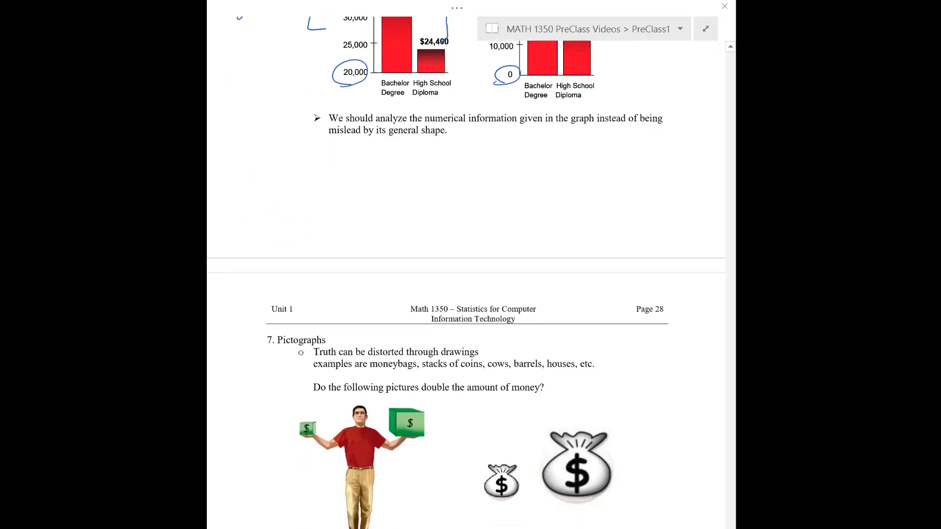
pyautogui.scroll(-3)
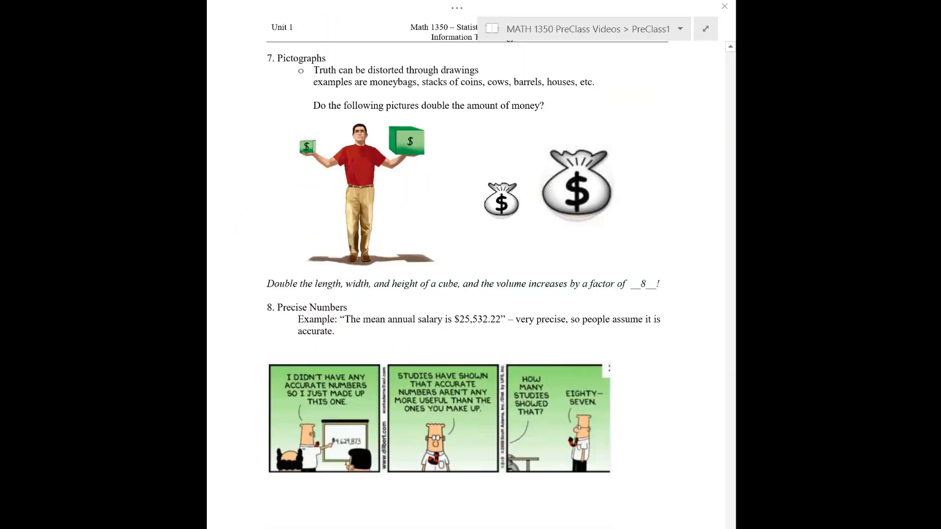
pyautogui.scroll(3)
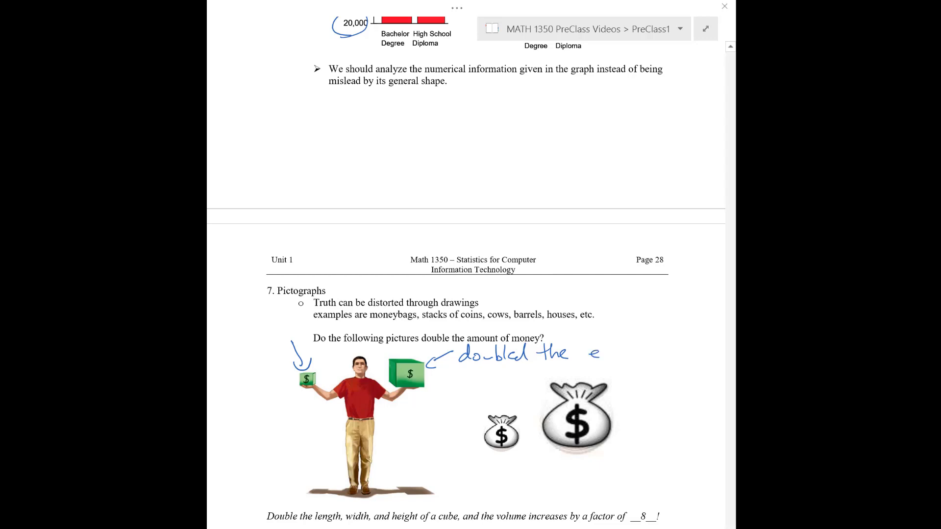
# Step: Complete the note 'length, width, and height', mark cube and bag dimensions, and circle the 8
pyautogui.write('length')
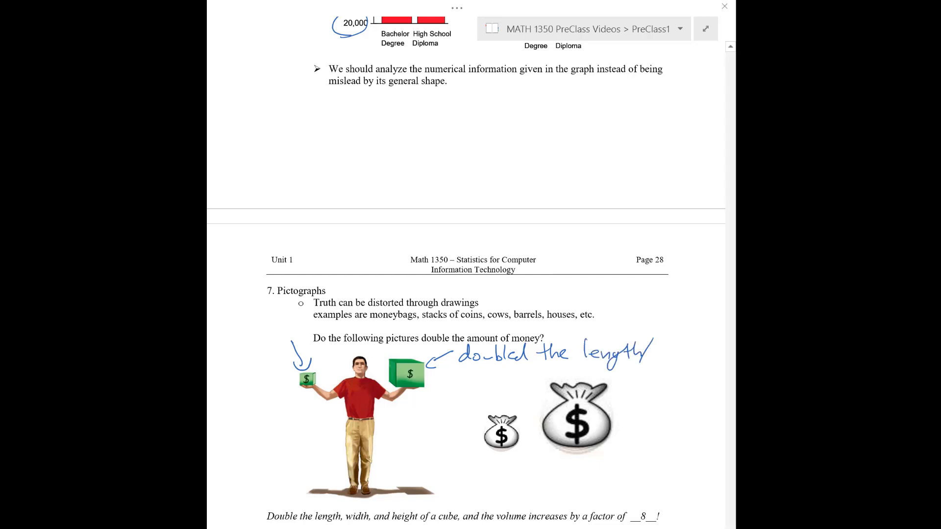
pyautogui.write('/width,')
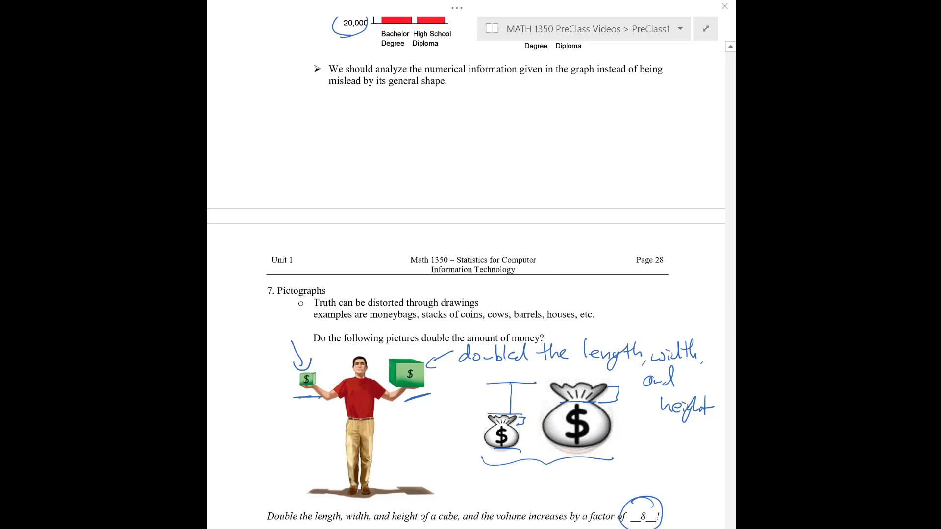
# Step: Scroll down through section 8 Precise Numbers to bring the salary example into view
pyautogui.scroll(-3)
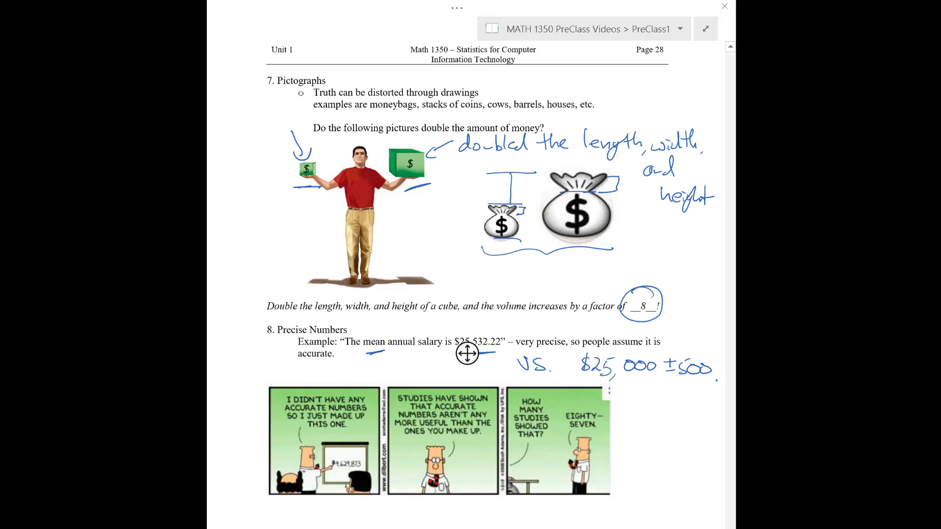
pyautogui.scroll(-3)
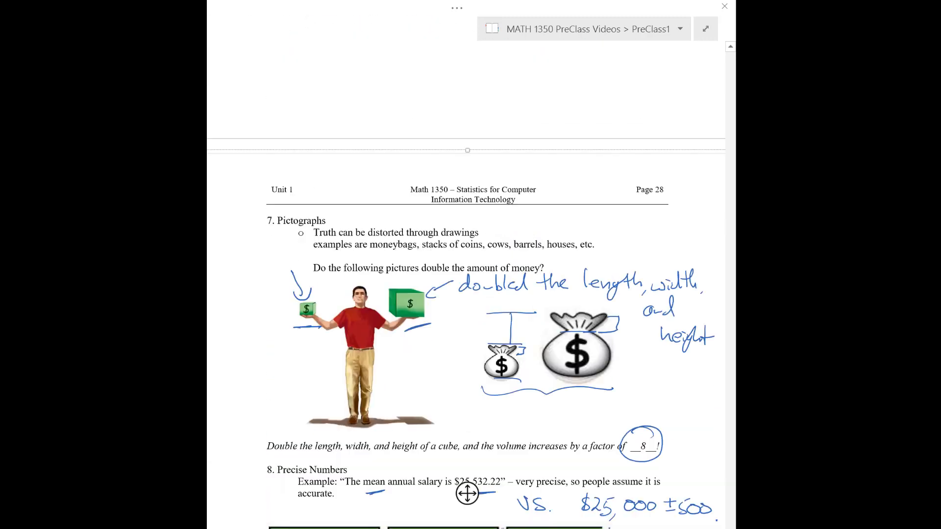
pyautogui.scroll(-3)
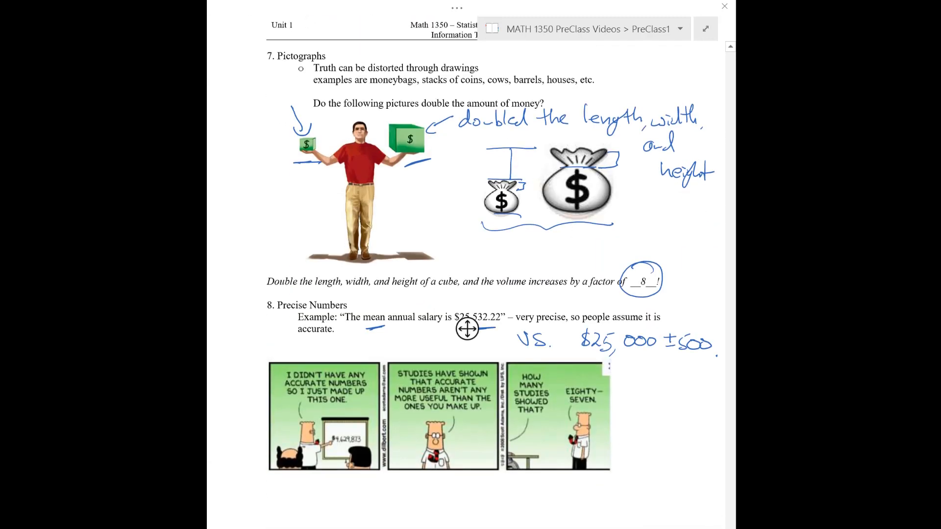